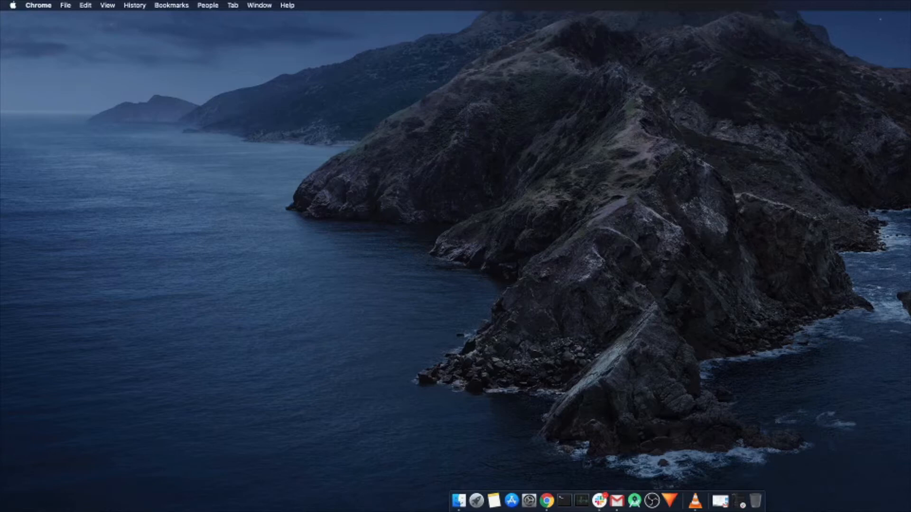
{"action": "mouse_move", "coordinate": [905, 74]}
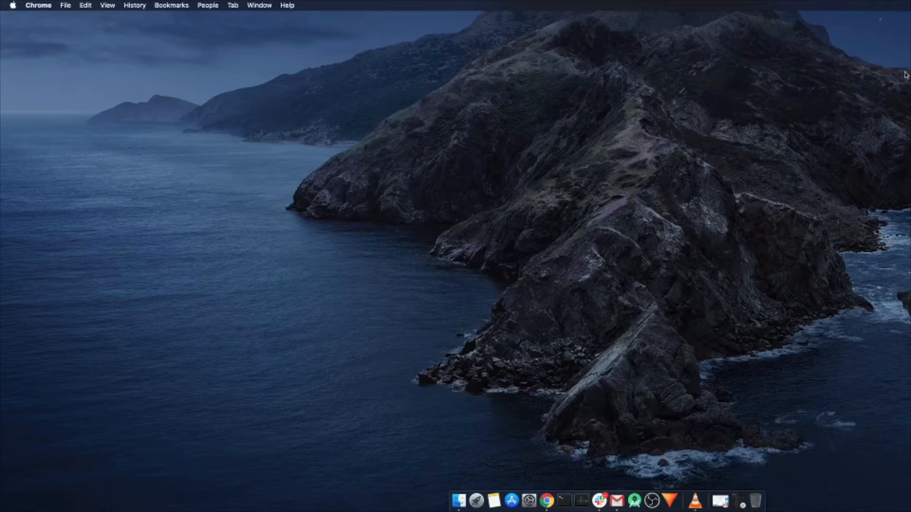
{"action": "mouse_move", "coordinate": [840, 120]}
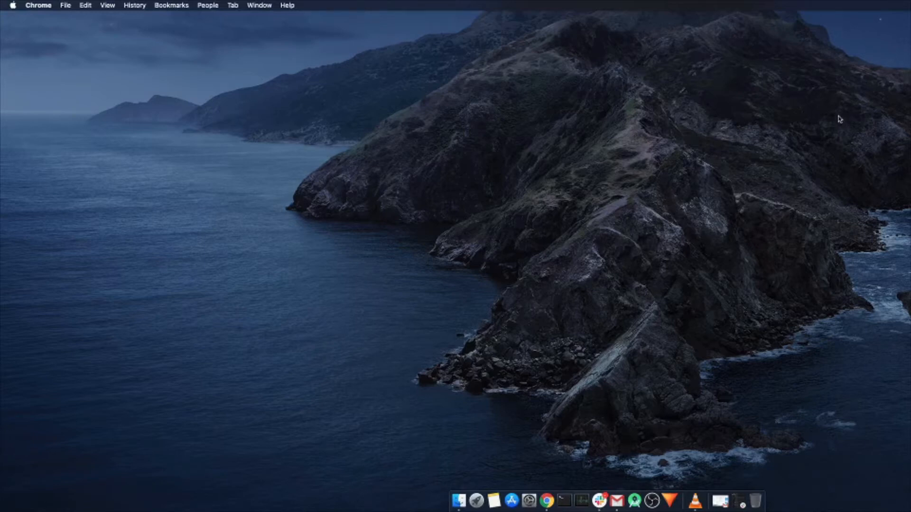
{"action": "mouse_move", "coordinate": [833, 112]}
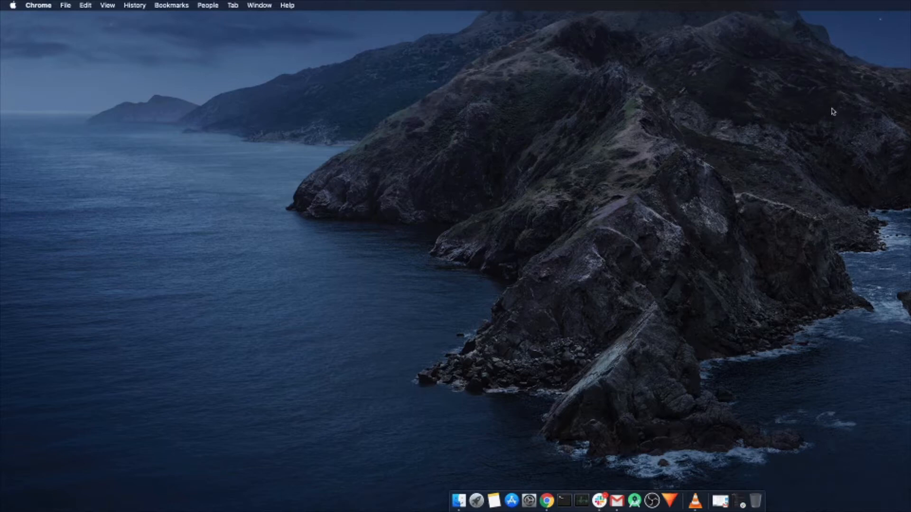
{"action": "mouse_move", "coordinate": [660, 247]}
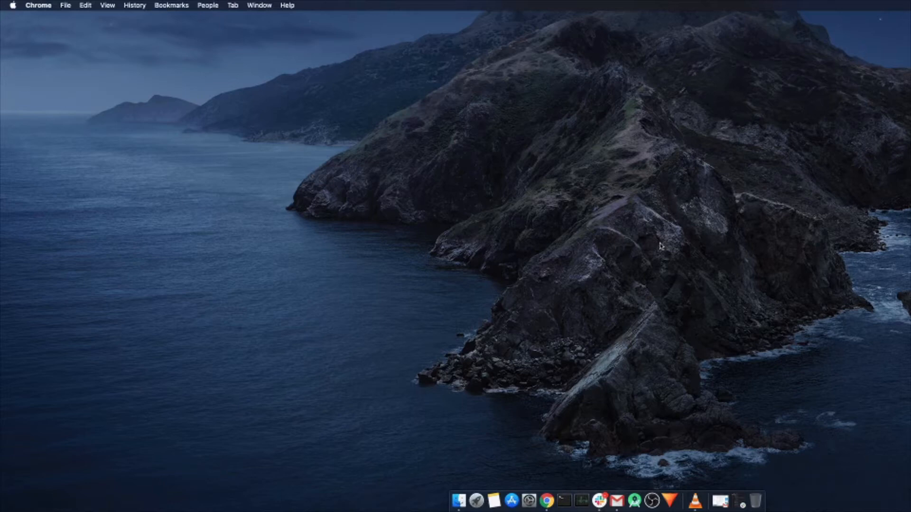
{"action": "mouse_move", "coordinate": [586, 301]}
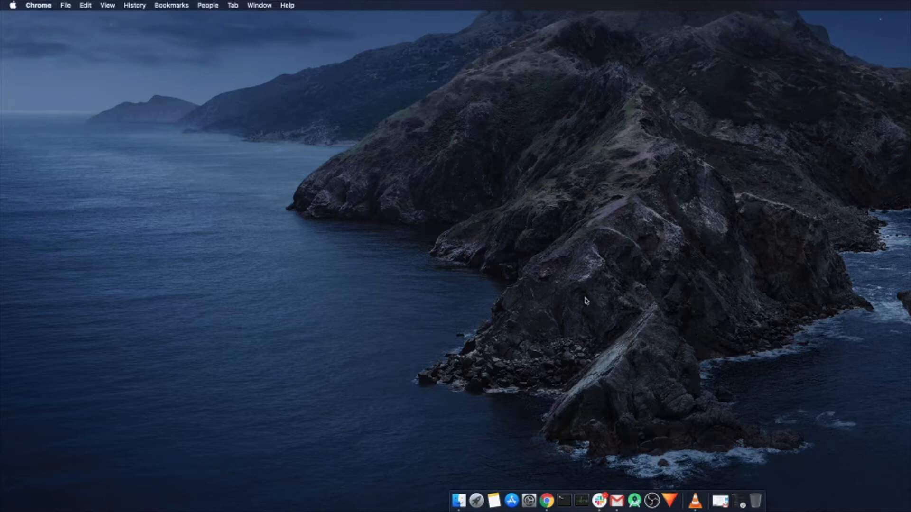
{"action": "mouse_move", "coordinate": [323, 154]}
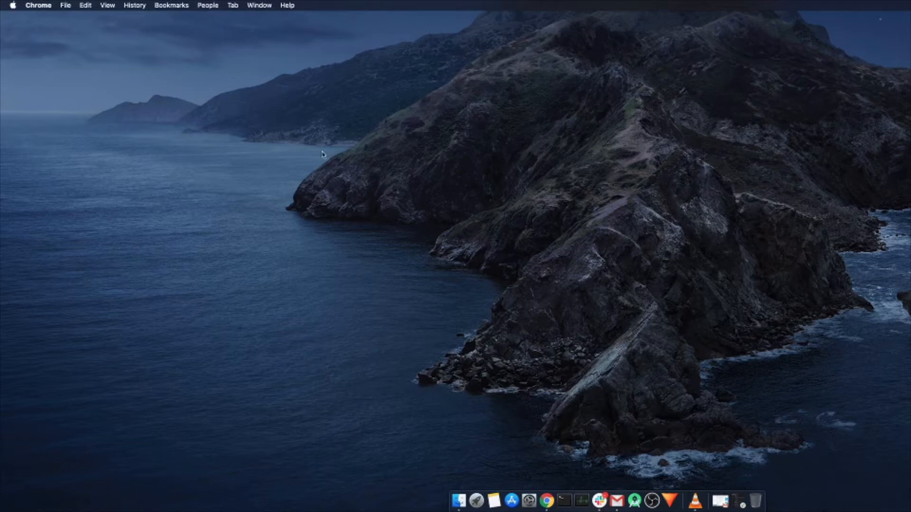
{"action": "mouse_move", "coordinate": [20, 16]}
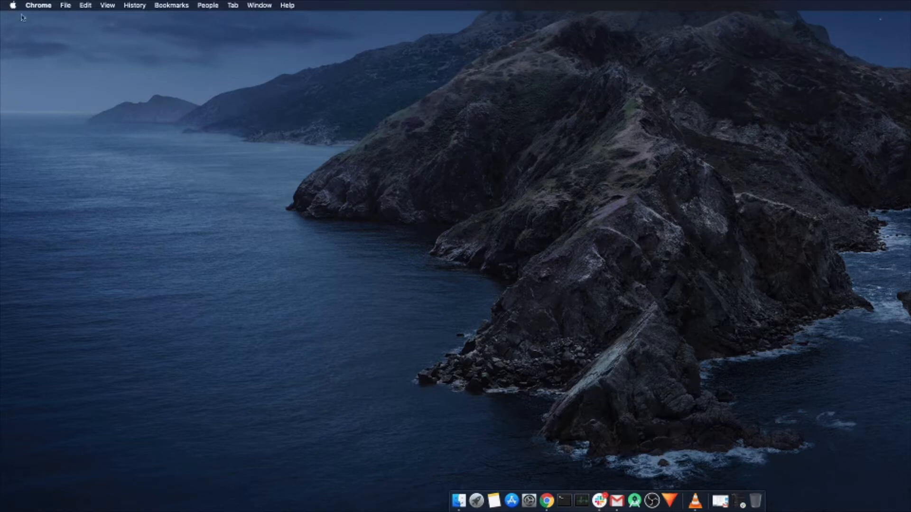
{"action": "mouse_move", "coordinate": [490, 501]}
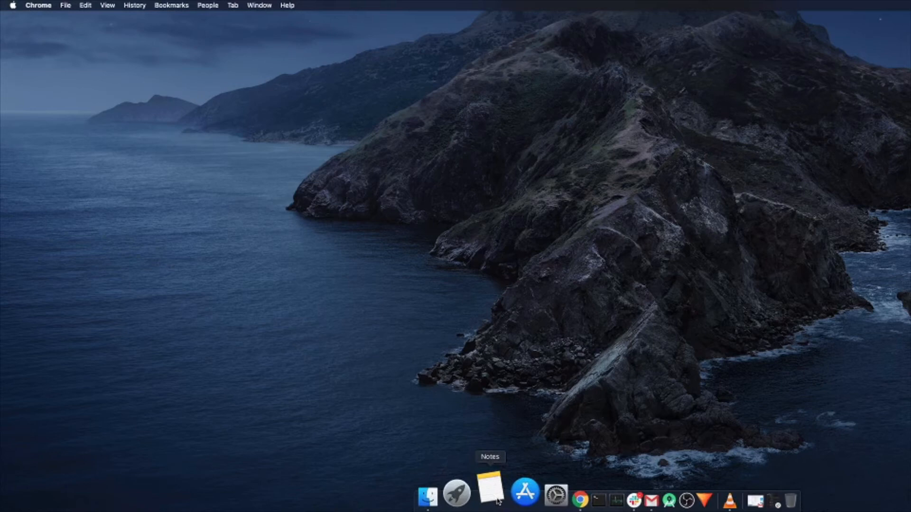
Trim the note in Notes down to its single title line, removing the repeated test lines.
{"action": "left_click", "coordinate": [490, 494]}
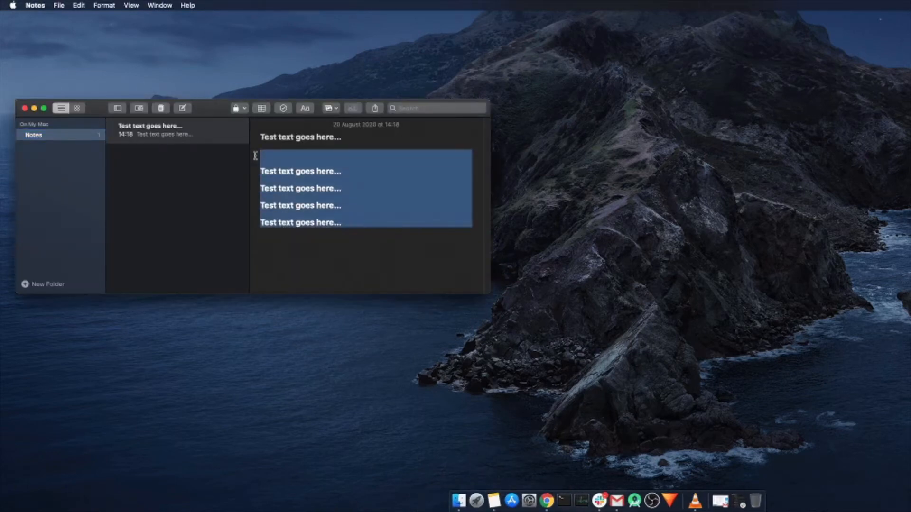
{"action": "key", "text": "delete"}
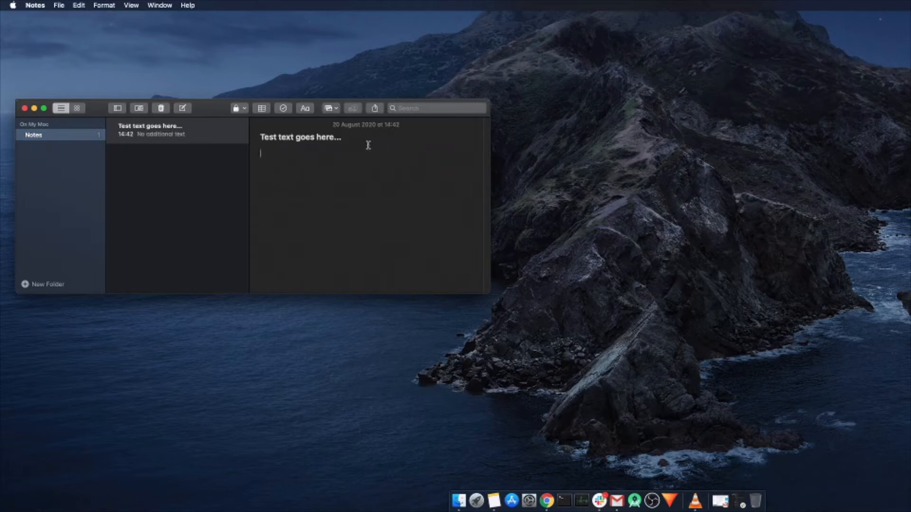
{"action": "triple_click", "coordinate": [300, 137]}
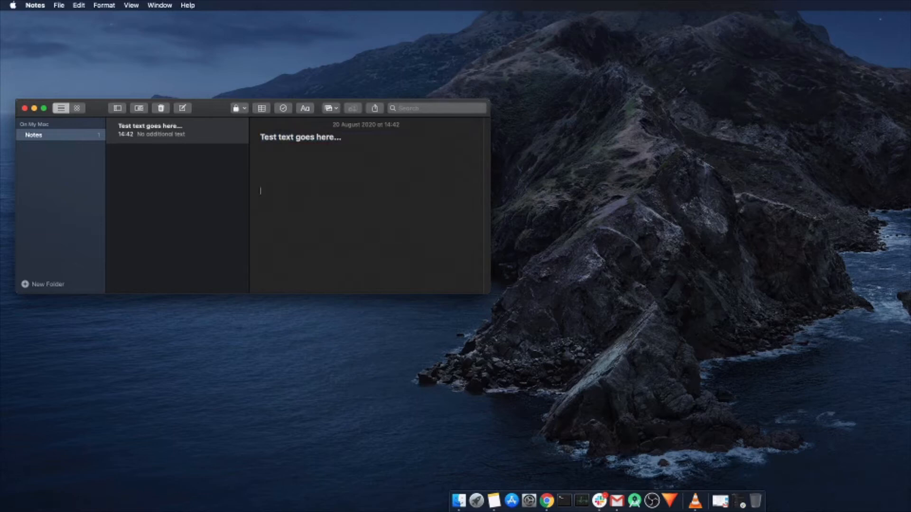
{"action": "double_click", "coordinate": [300, 137]}
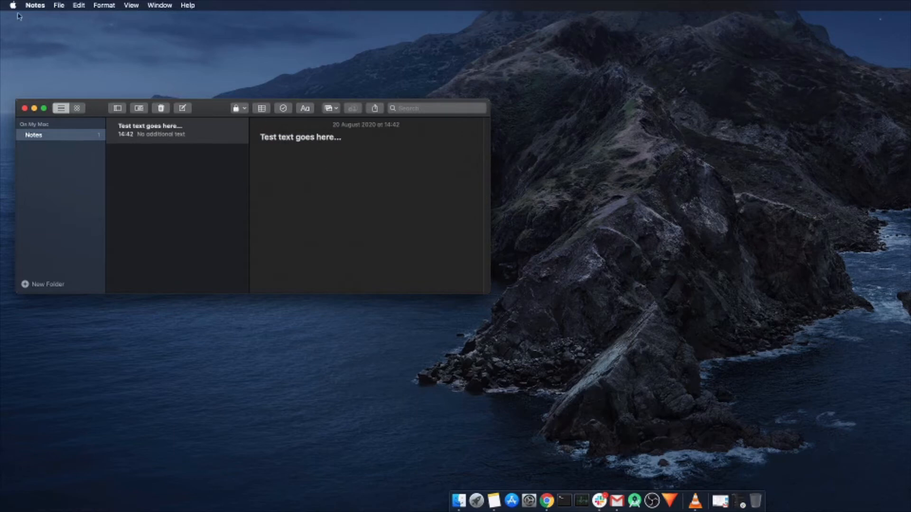
{"action": "left_click", "coordinate": [12, 6]}
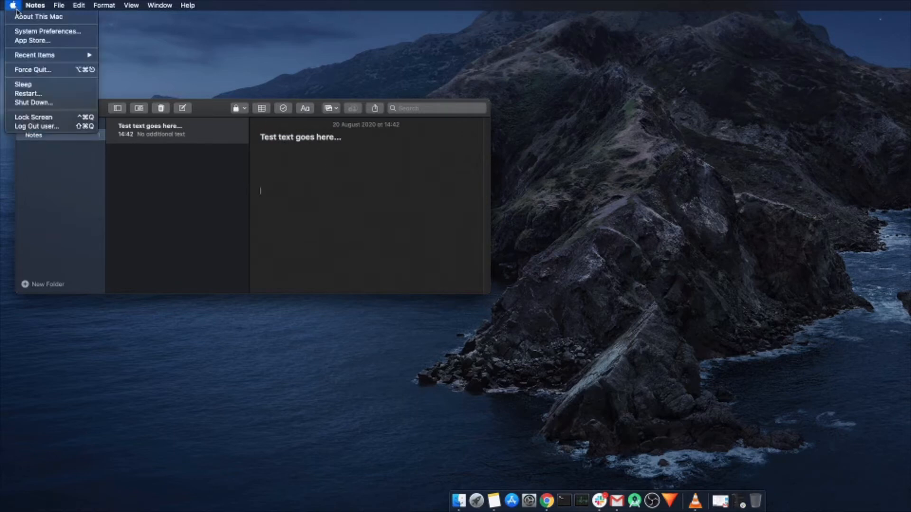
Show the App Shortcuts category in Keyboard Shortcuts preferences, listing Show Help menu.
{"action": "left_click", "coordinate": [84, 45]}
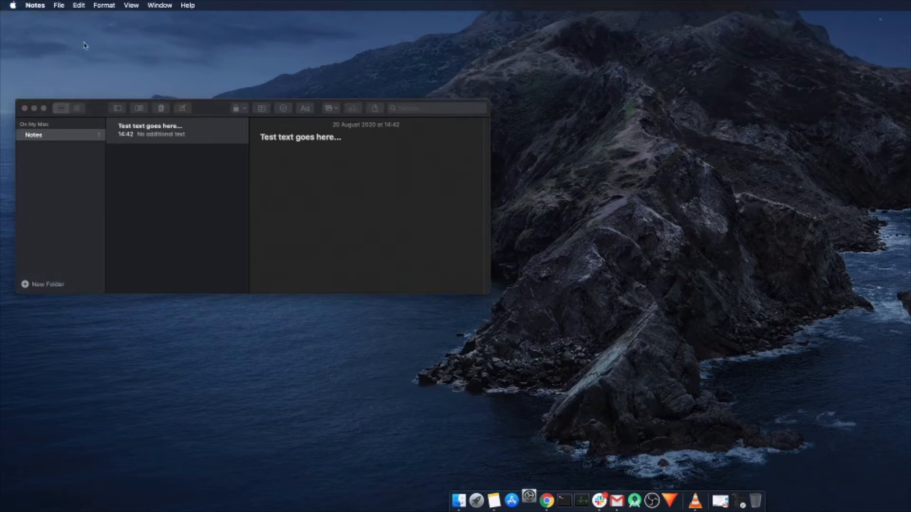
{"action": "left_click", "coordinate": [529, 501]}
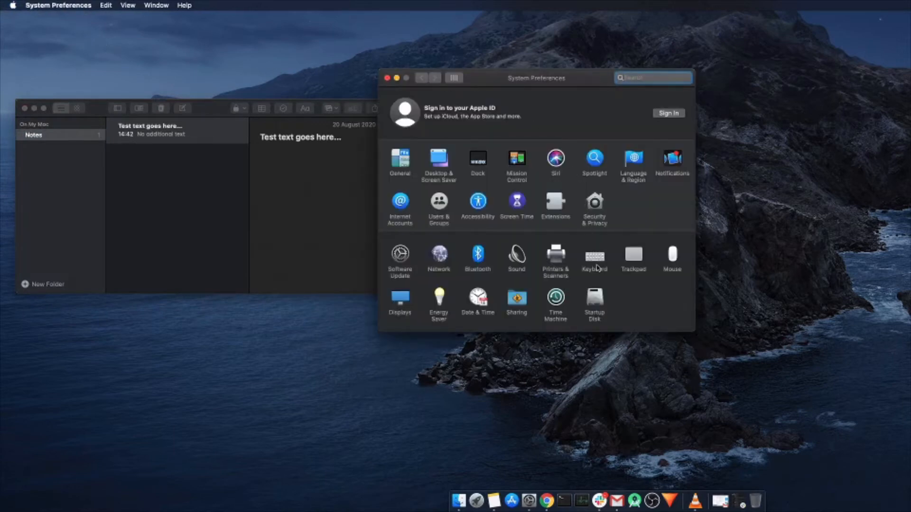
{"action": "left_click", "coordinate": [593, 257]}
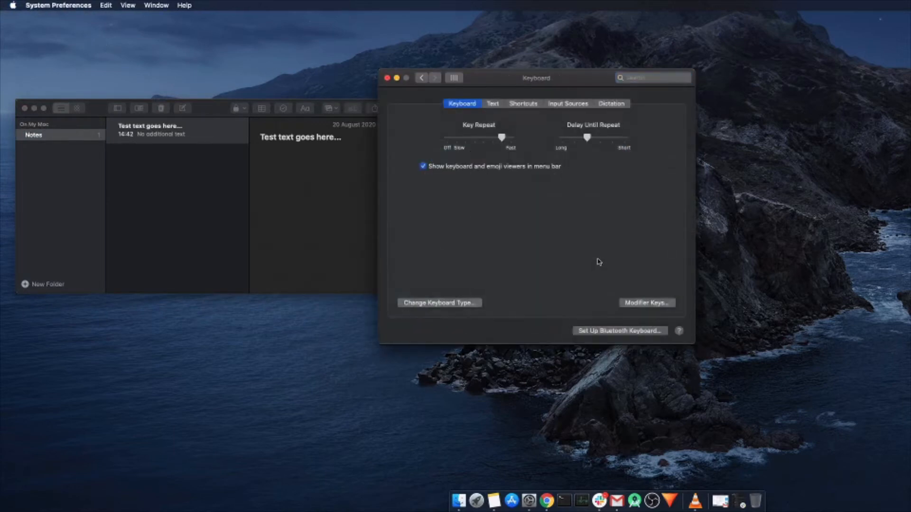
{"action": "left_click", "coordinate": [522, 104]}
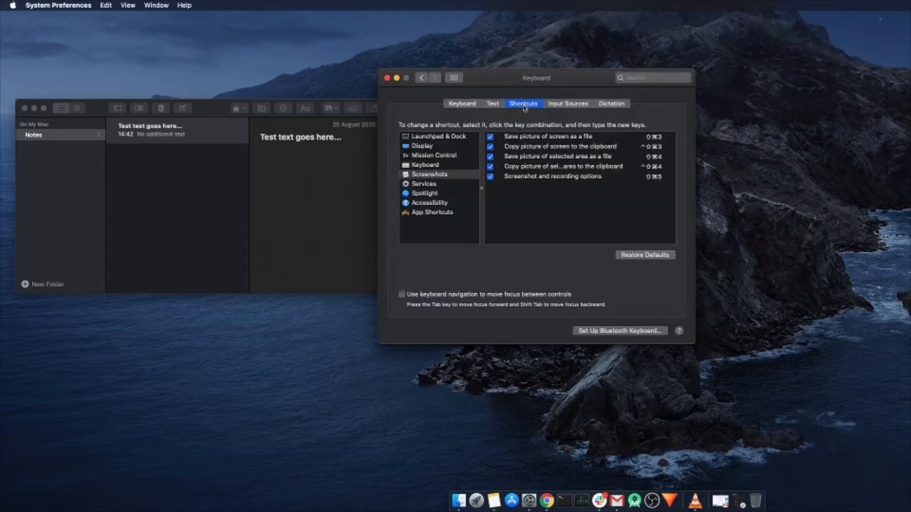
{"action": "left_click", "coordinate": [433, 211]}
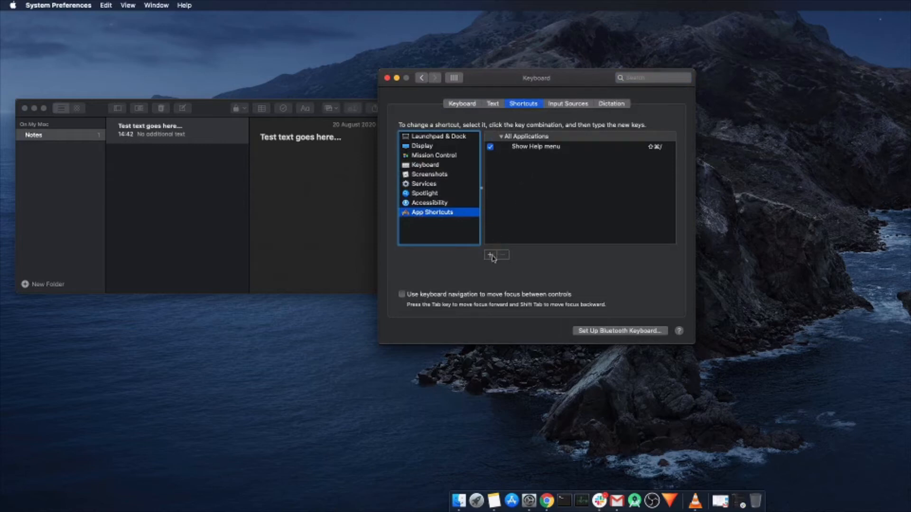
Add an all-applications shortcut for the Copy menu command assigned to ^C.
{"action": "left_click", "coordinate": [489, 255]}
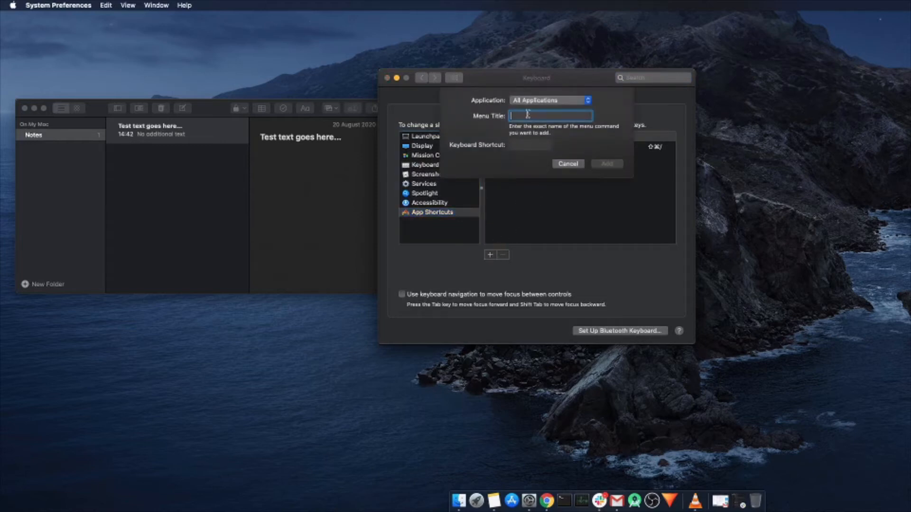
{"action": "type", "text": "Copy"}
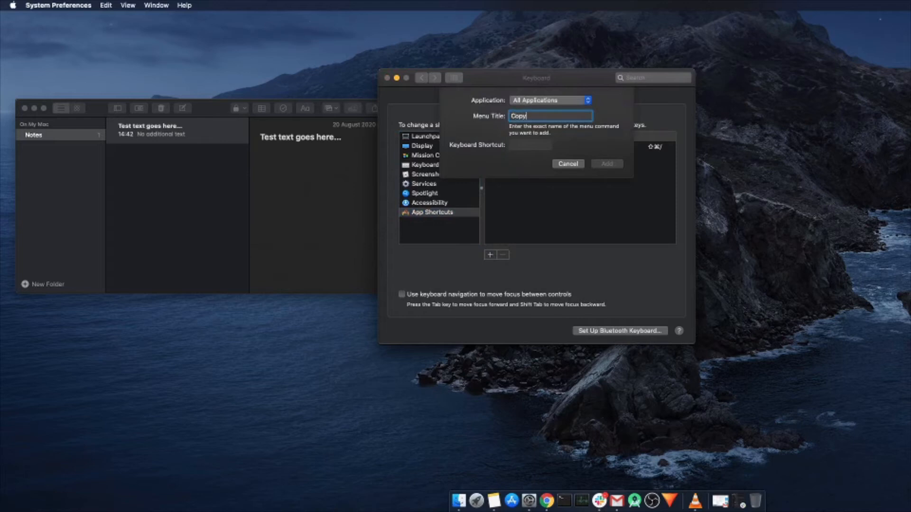
{"action": "left_click", "coordinate": [530, 144]}
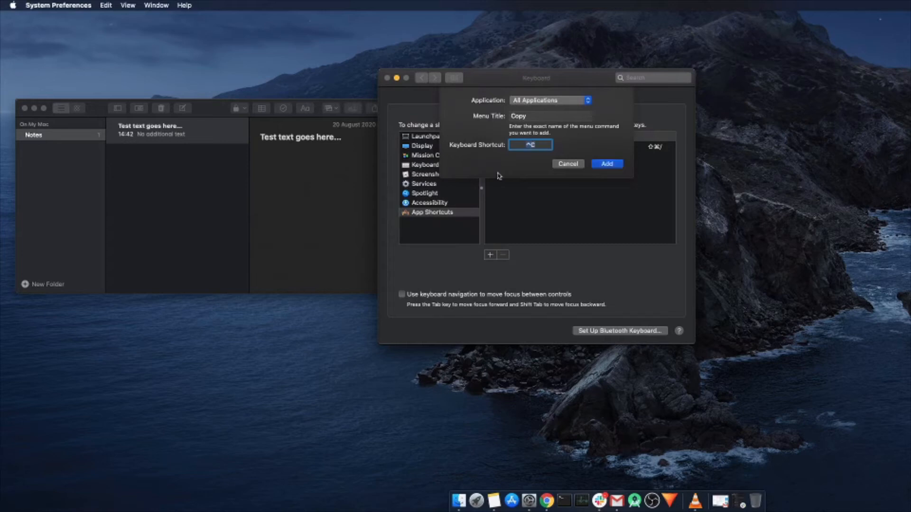
{"action": "left_click", "coordinate": [607, 164]}
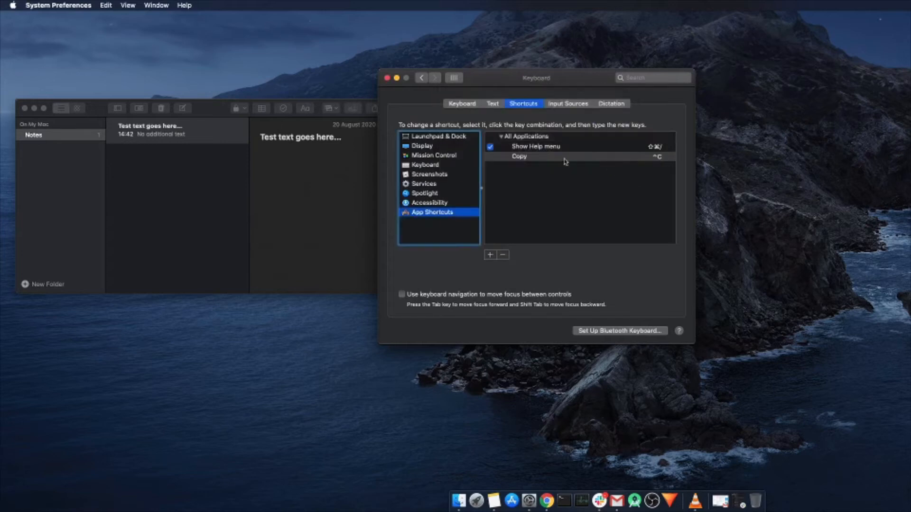
Add an all-applications shortcut for Paste assigned to ^V beneath Copy.
{"action": "left_click", "coordinate": [489, 254]}
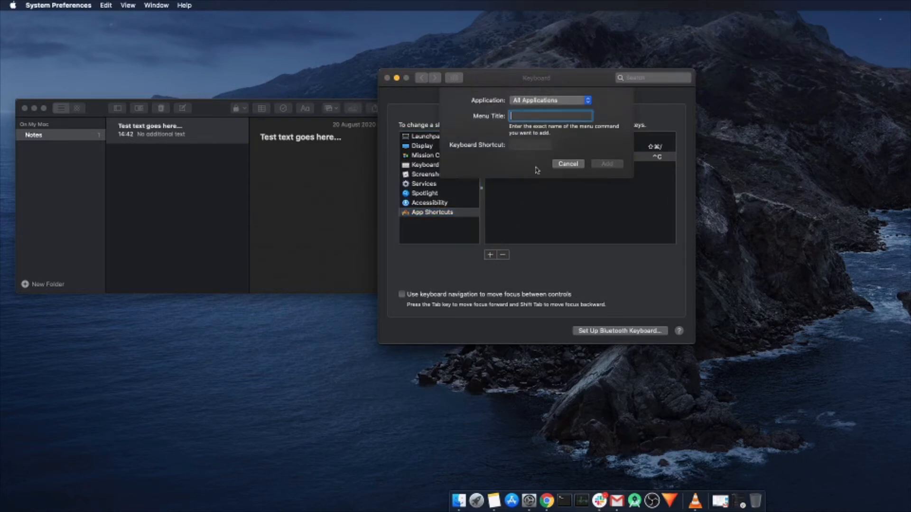
{"action": "type", "text": "P"}
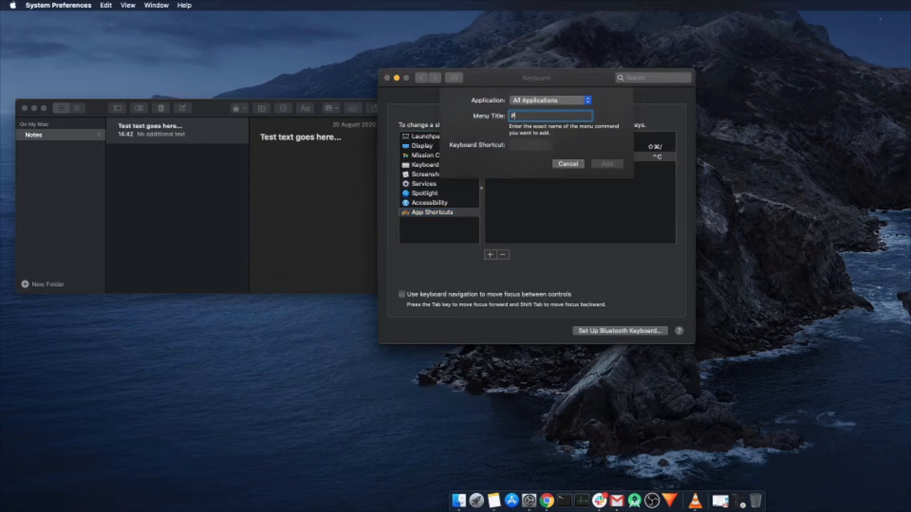
{"action": "type", "text": "Paste"}
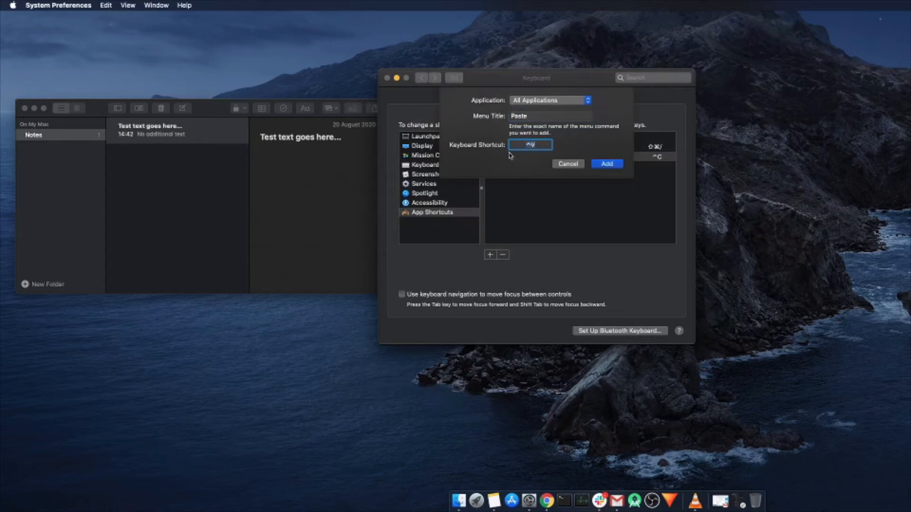
{"action": "left_click", "coordinate": [606, 164]}
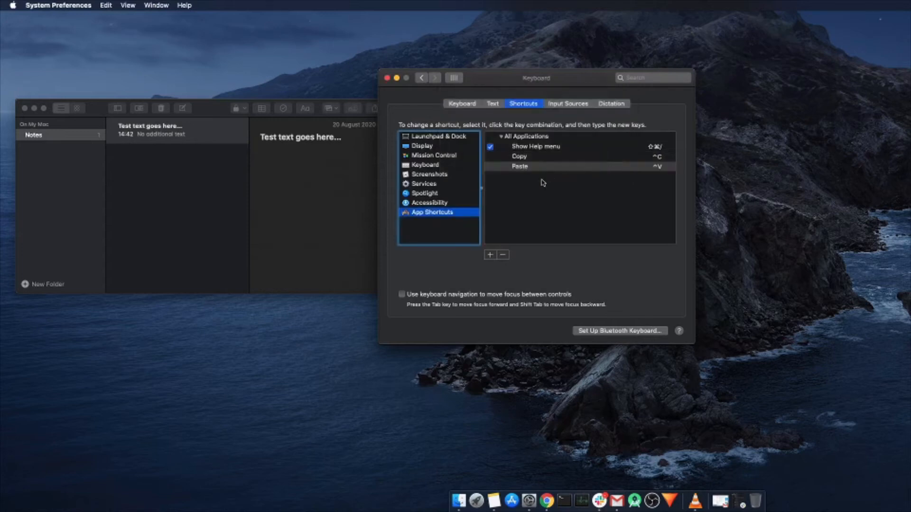
Add a Cut shortcut assigned to ^X, then close the Keyboard preferences window.
{"action": "left_click", "coordinate": [490, 255]}
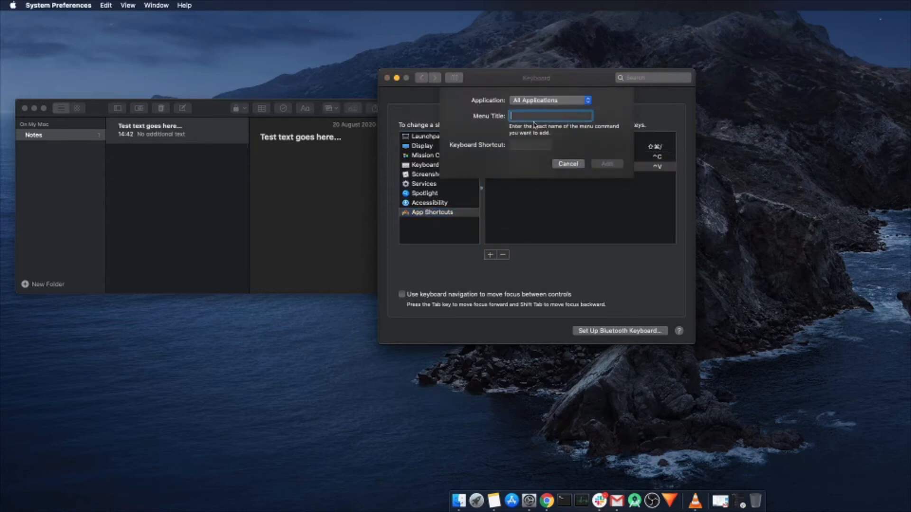
{"action": "type", "text": "Cut"}
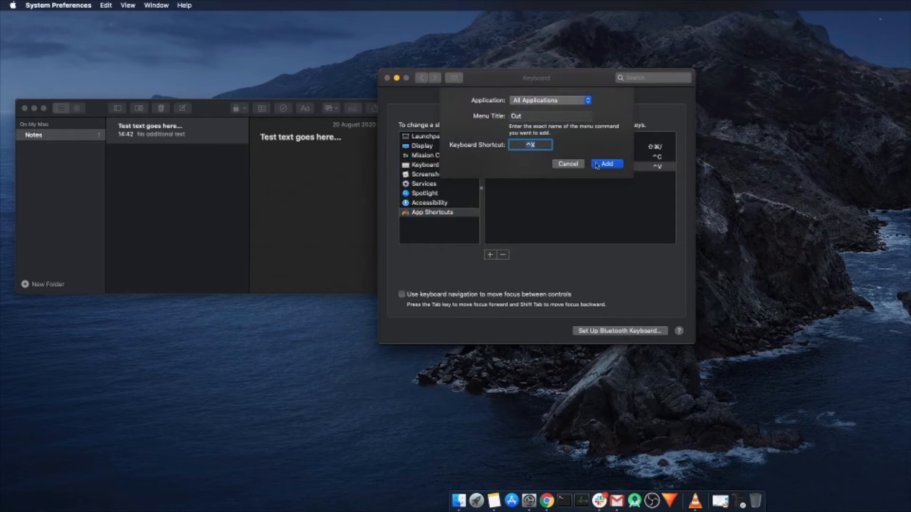
{"action": "left_click", "coordinate": [607, 164]}
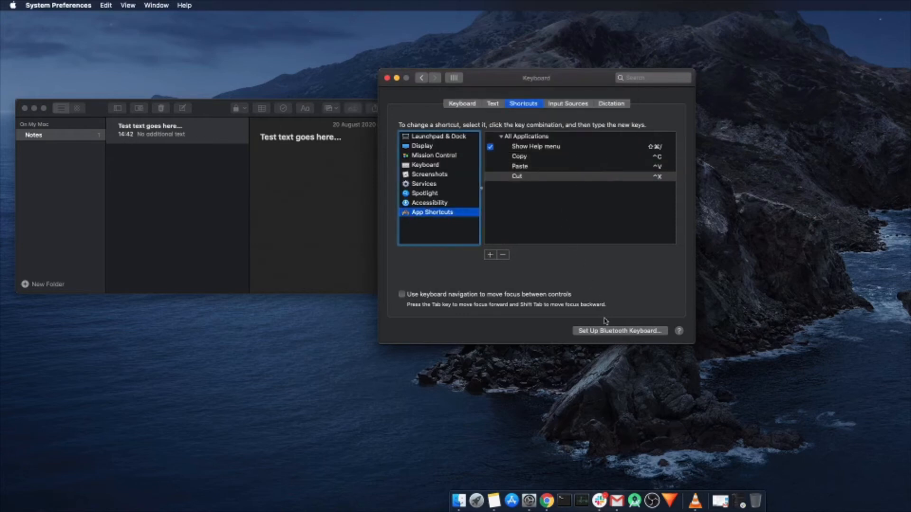
{"action": "mouse_move", "coordinate": [386, 77]}
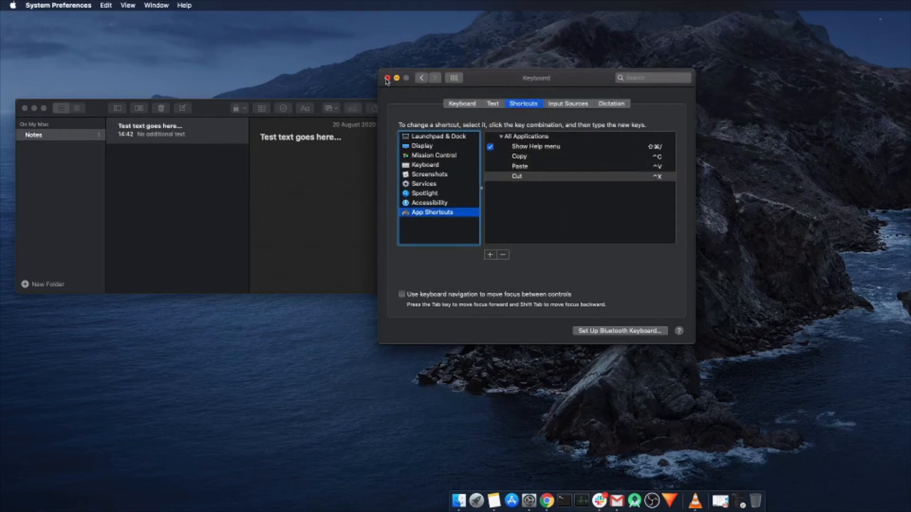
{"action": "left_click", "coordinate": [387, 77]}
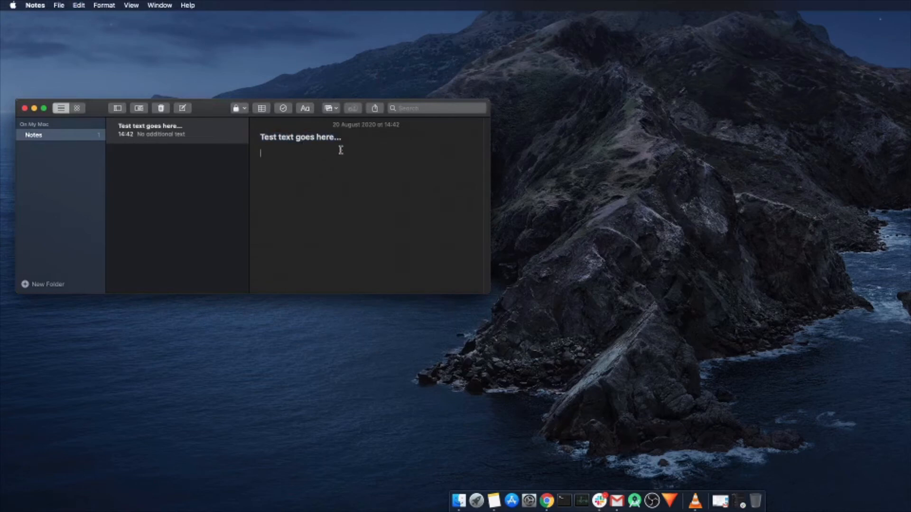
Enter 'Test text goes here...' lines, copy-paste with ^C/^V, and cut the second line with ^X.
{"action": "type", "text": "Test text goes here..."}
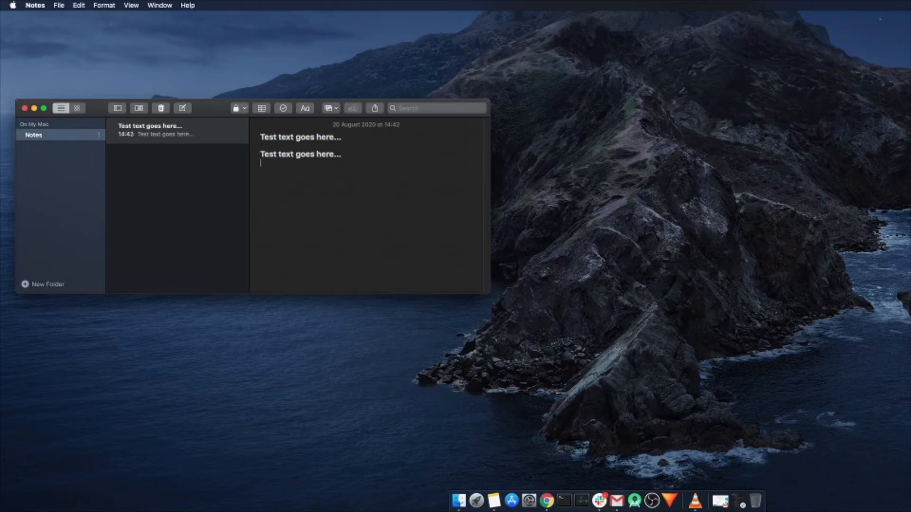
{"action": "type", "text": "Test text goes here..."}
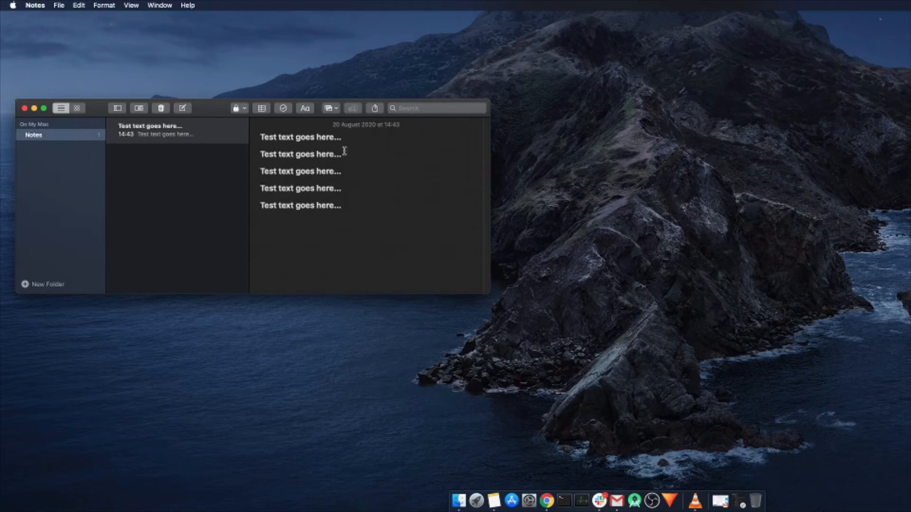
{"action": "double_click", "coordinate": [299, 154]}
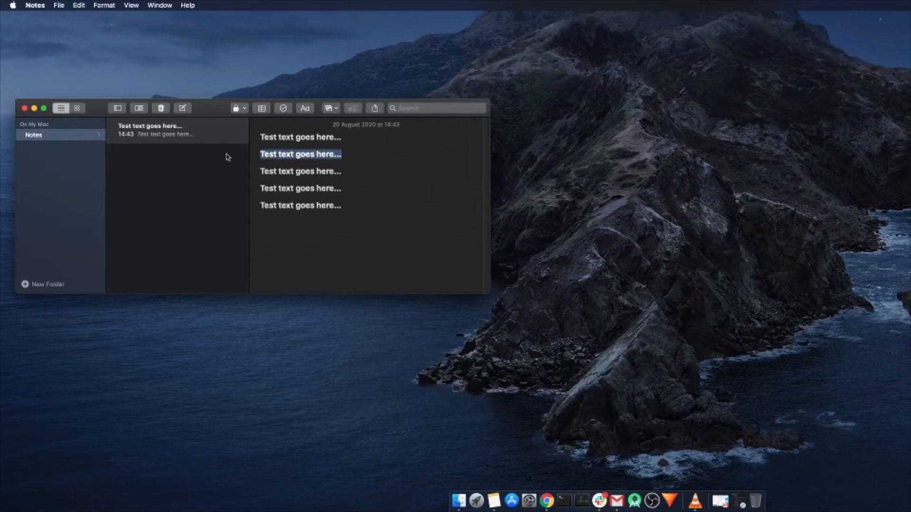
{"action": "left_click", "coordinate": [343, 205]}
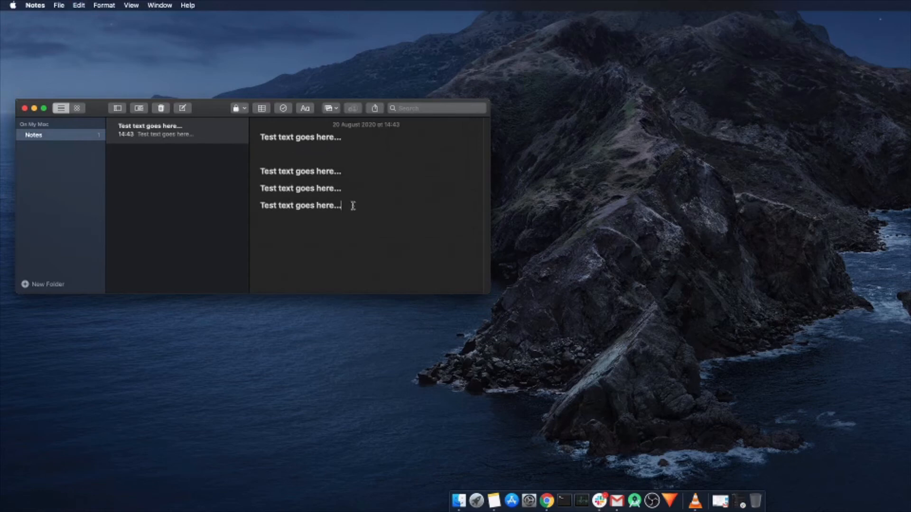